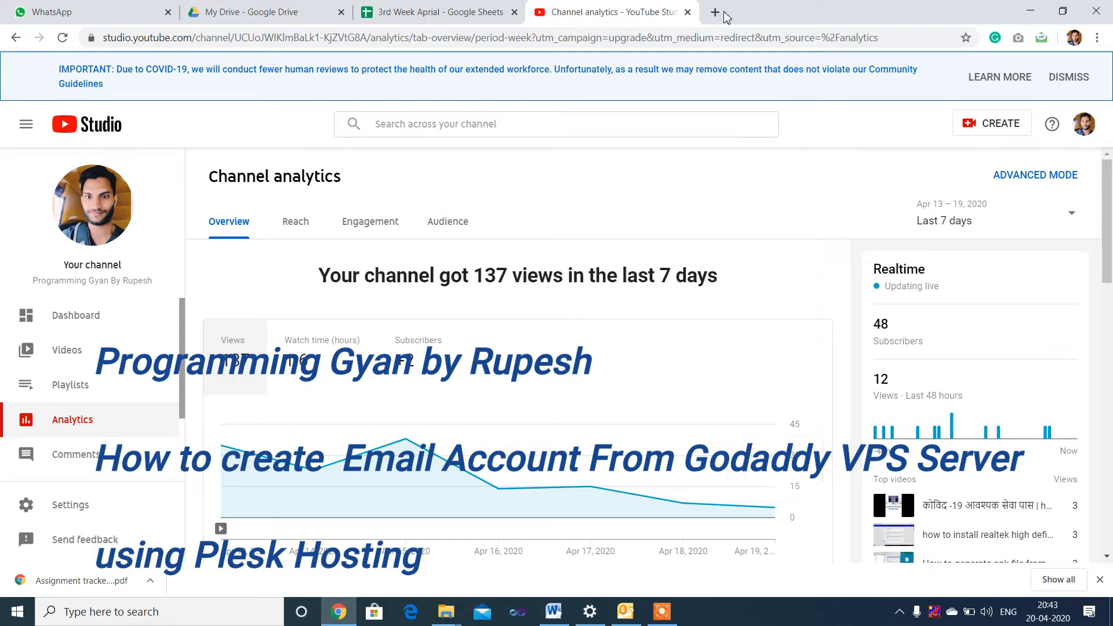
- Reach the GoDaddy India site from a Google search and go to its account Sign In page
click(715, 12)
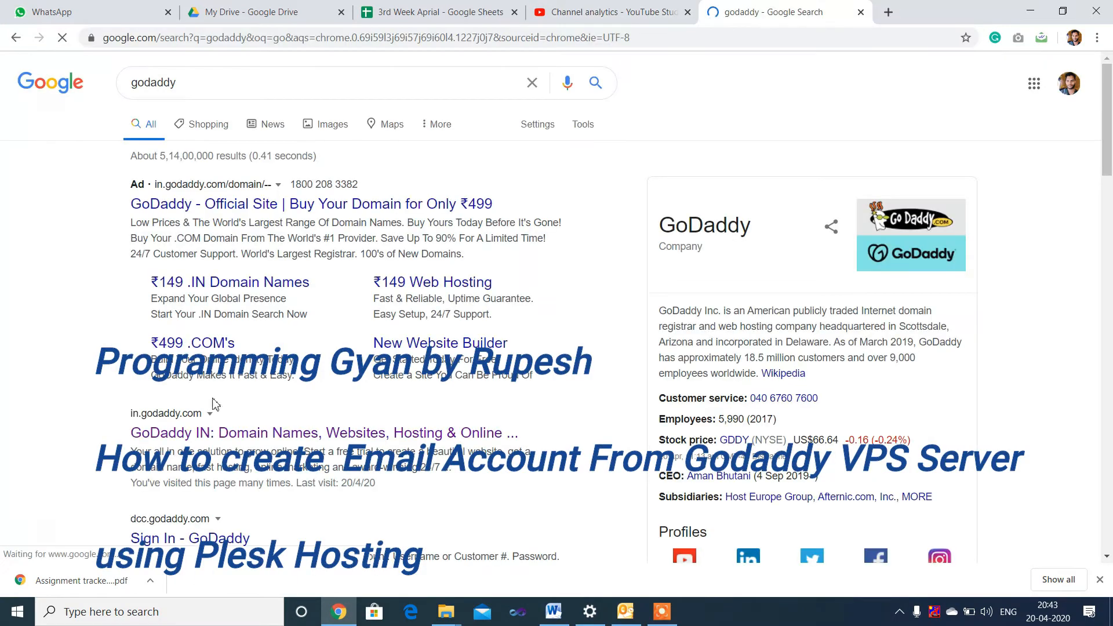
click(323, 432)
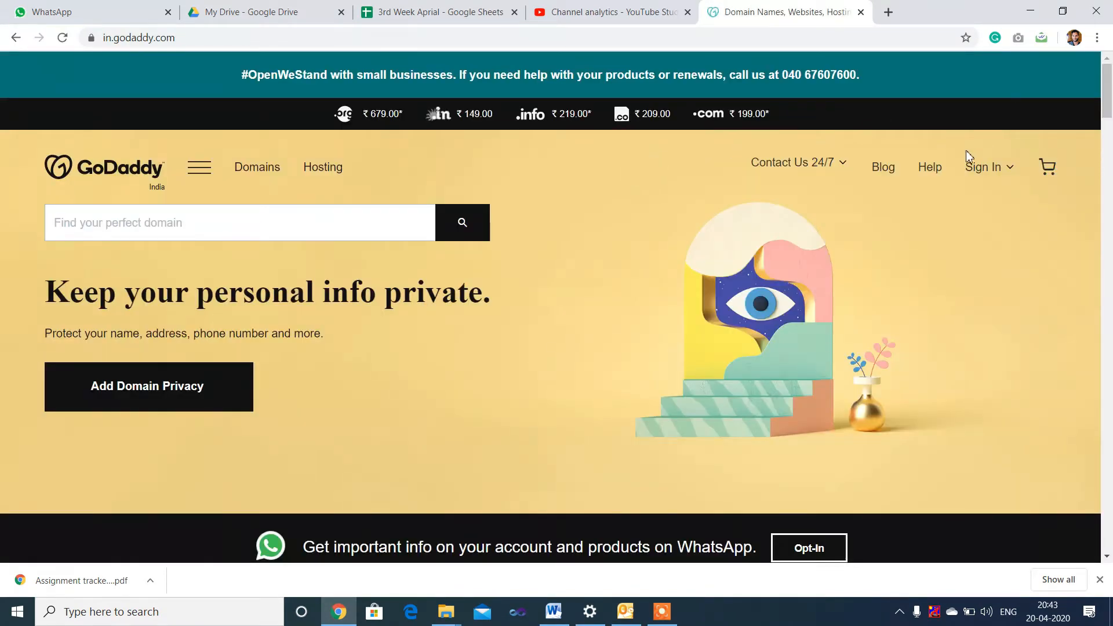
click(985, 166)
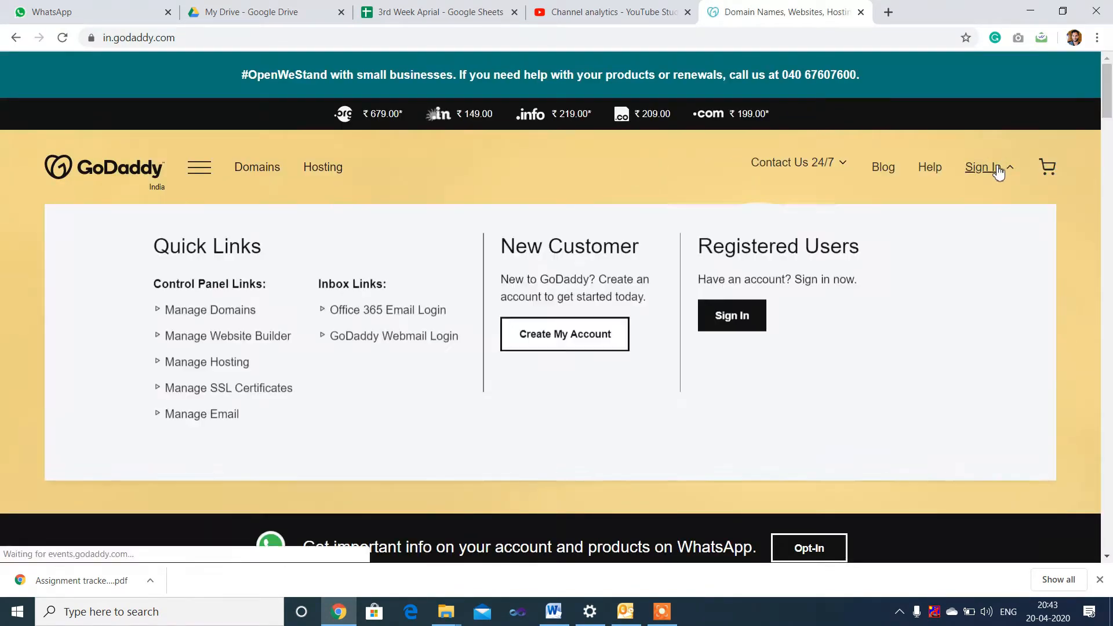
click(732, 316)
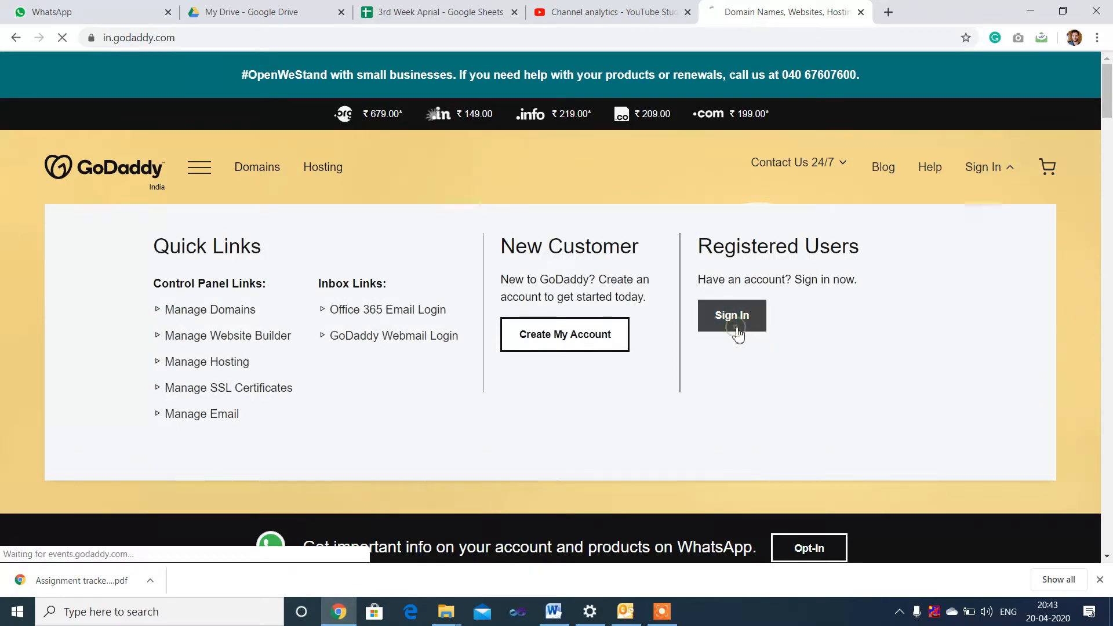
click(732, 316)
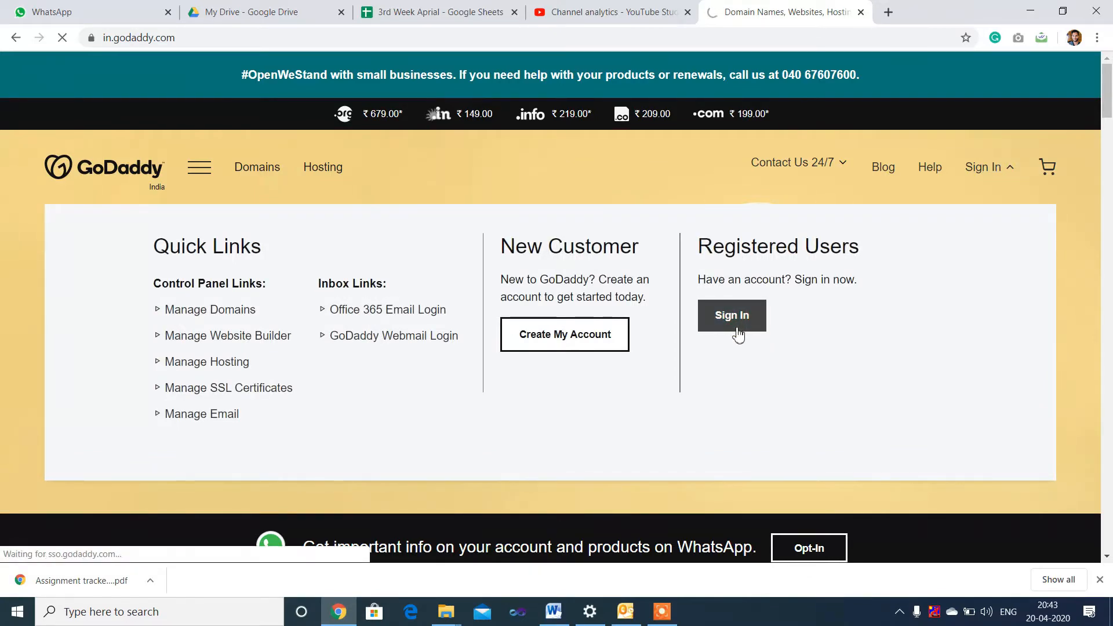
- Sign in with username and password, then manage the Gen3 VPS from the Servers list
click(731, 315)
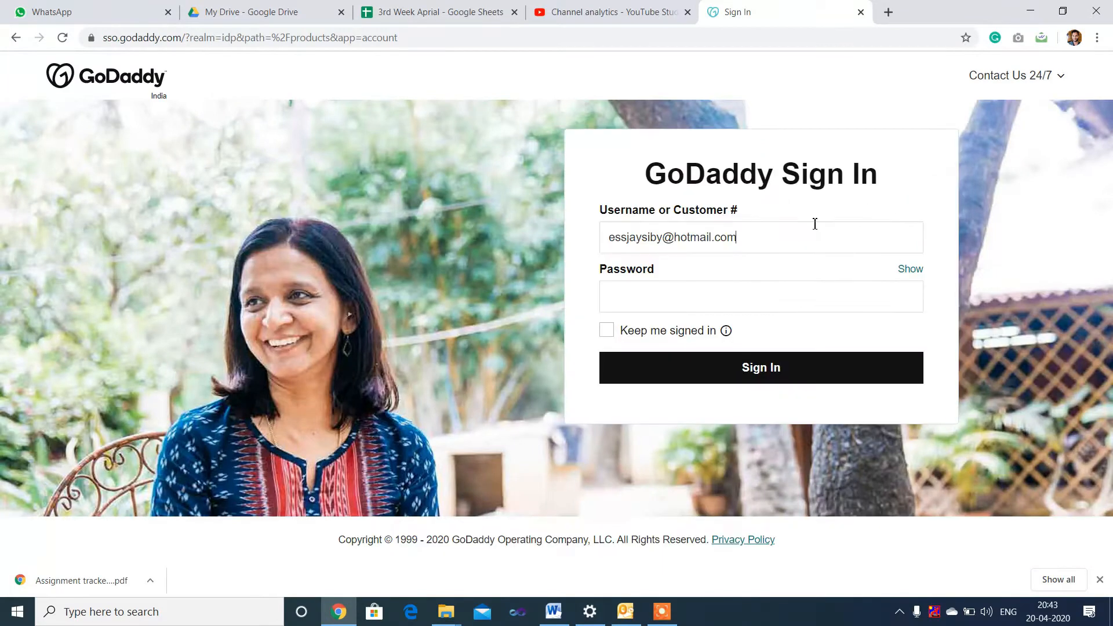
click(761, 368)
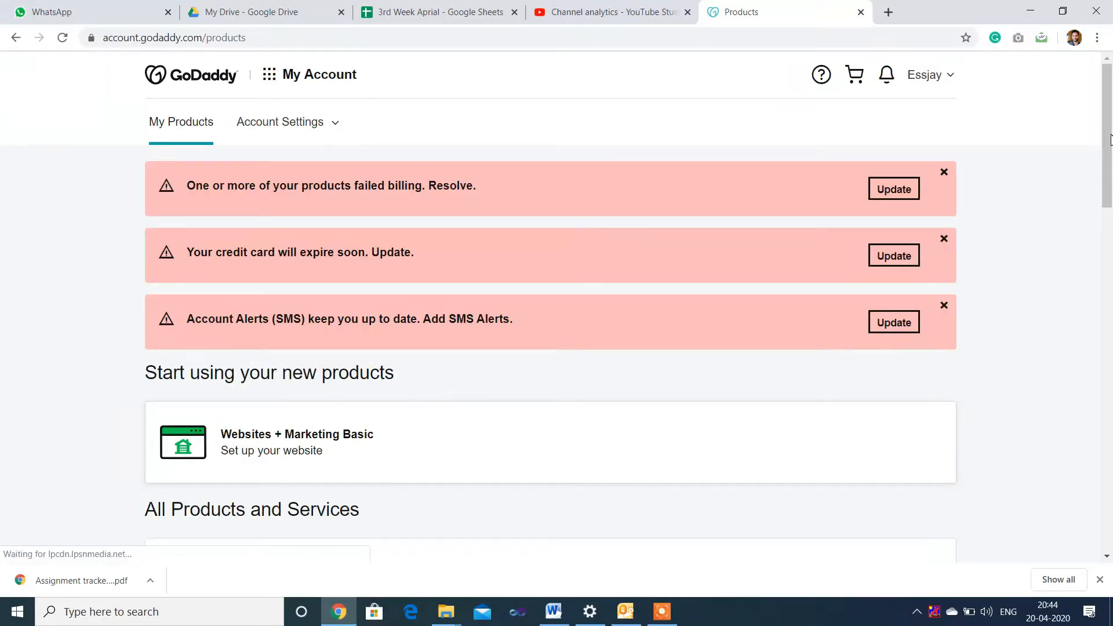
scroll(down, 3)
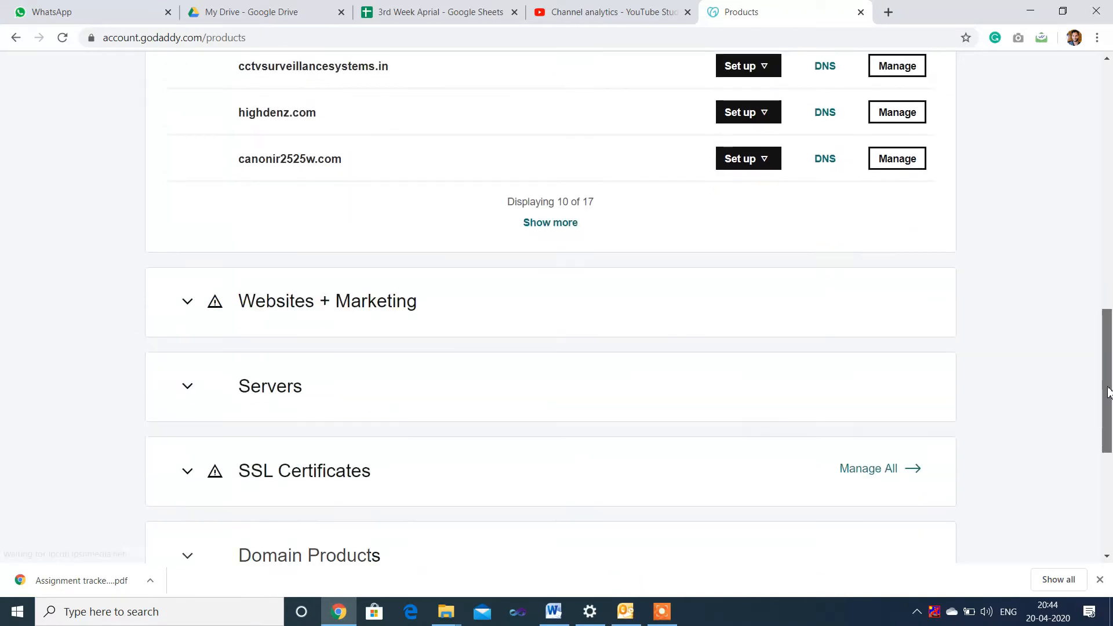
scroll(down, 3)
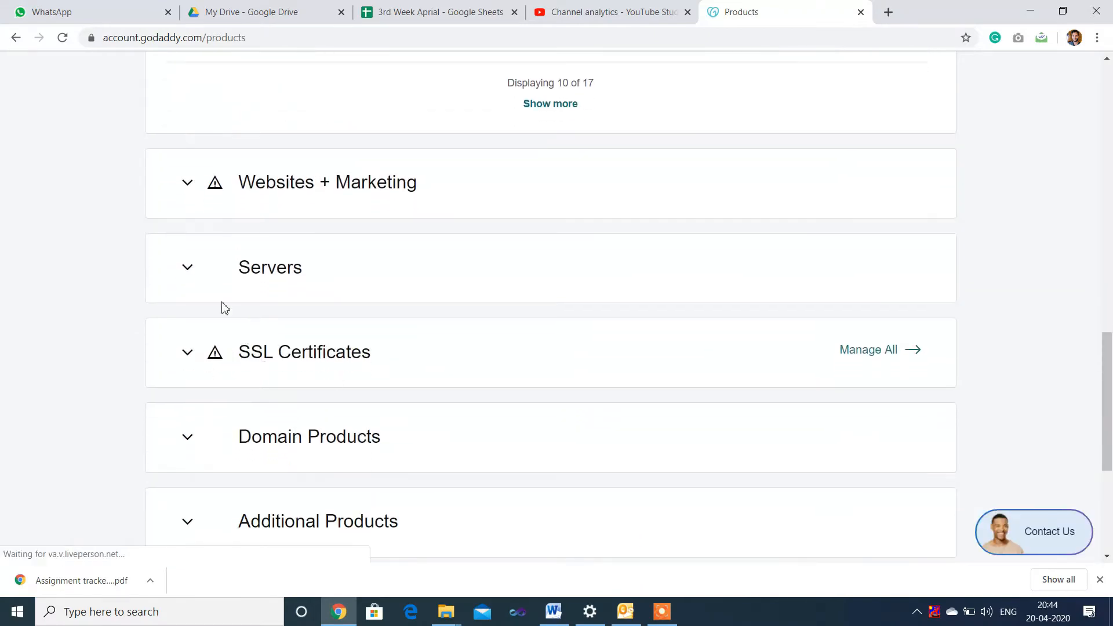
click(188, 267)
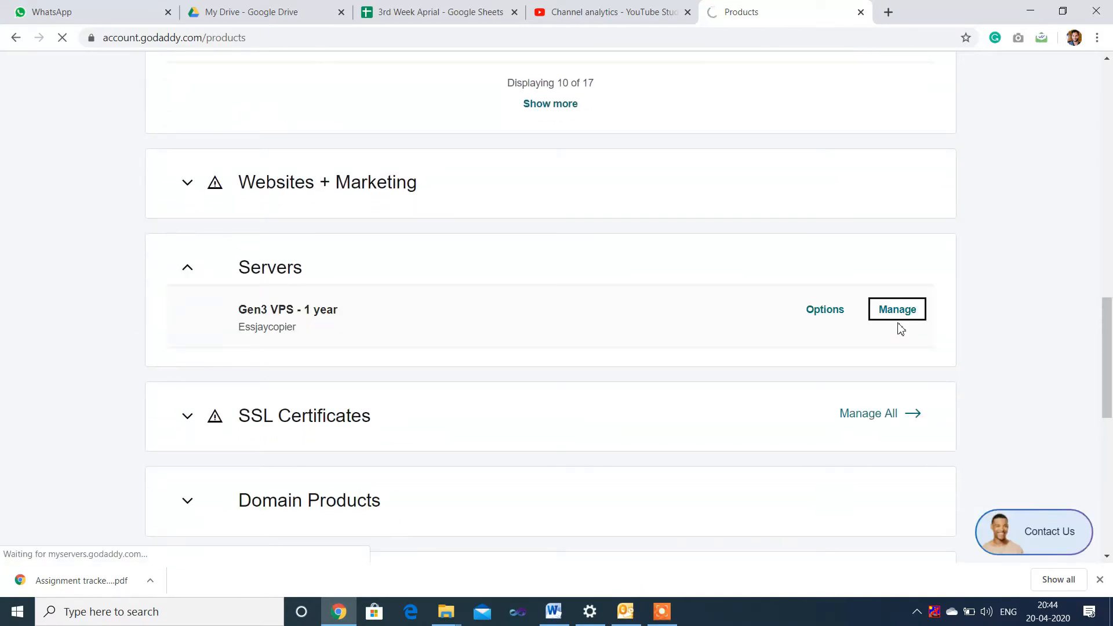
click(896, 309)
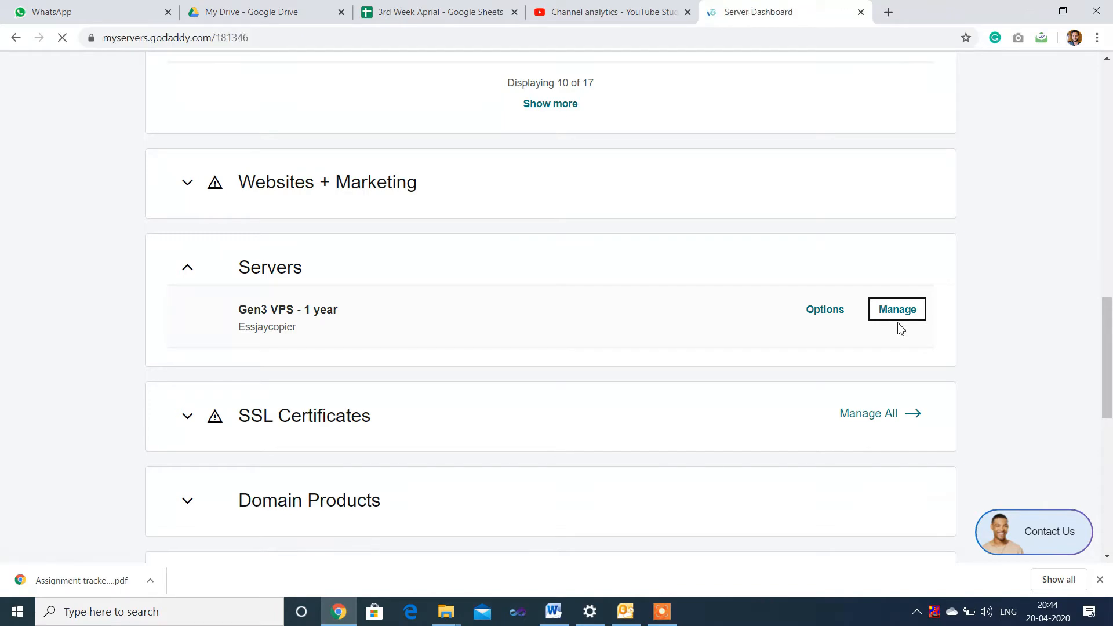
- Review the Server Dashboard and Plesk sites, then launch Plesk via Manage Server
click(897, 308)
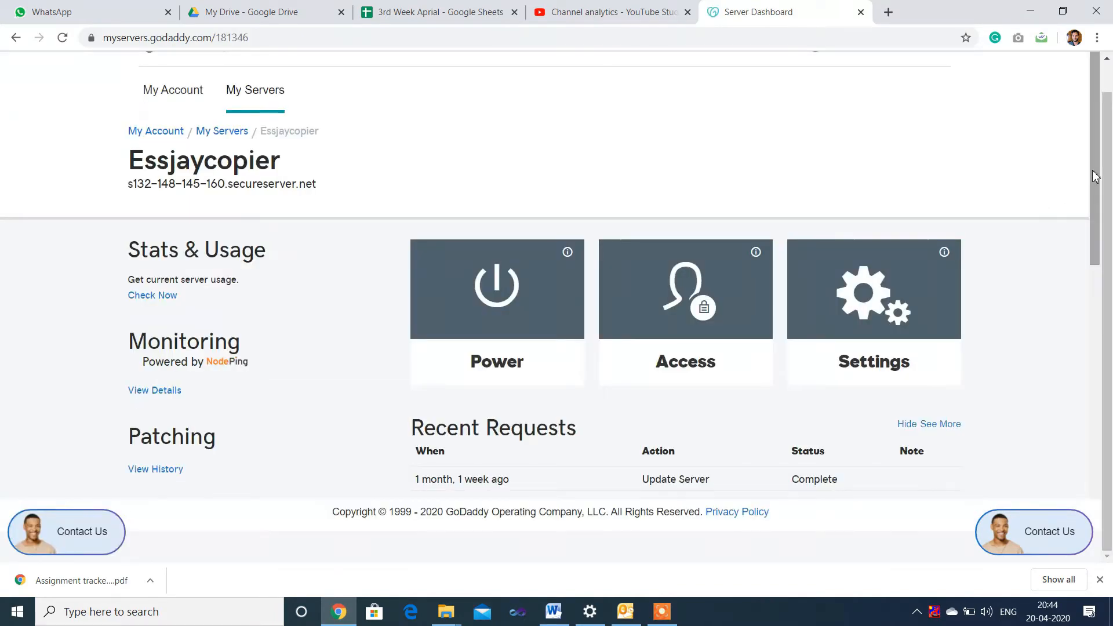
scroll(down, 3)
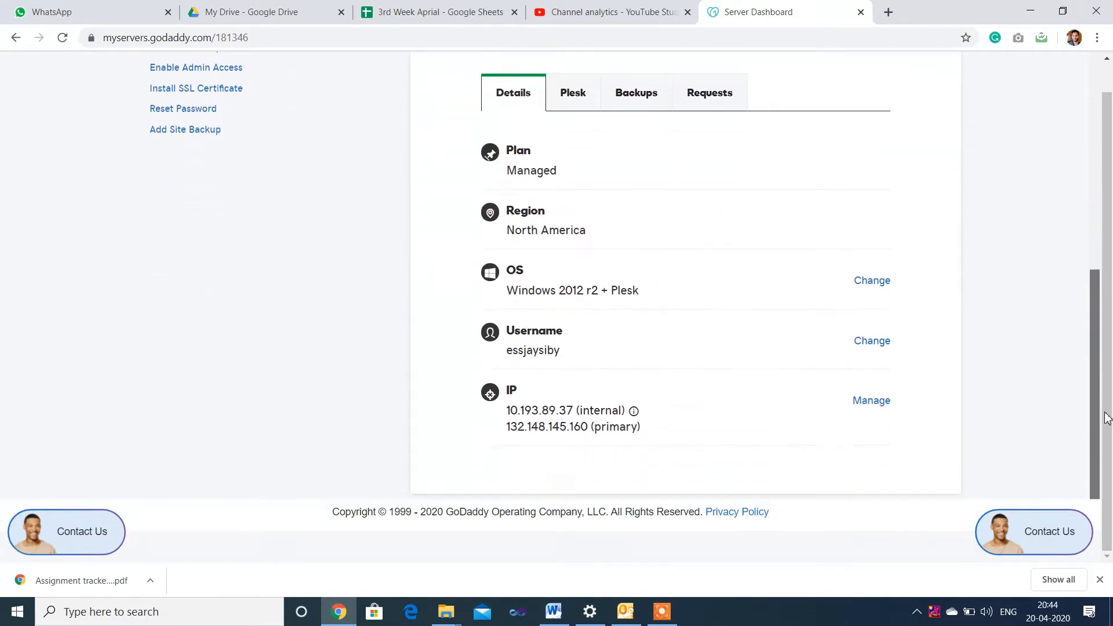
scroll(up, 3)
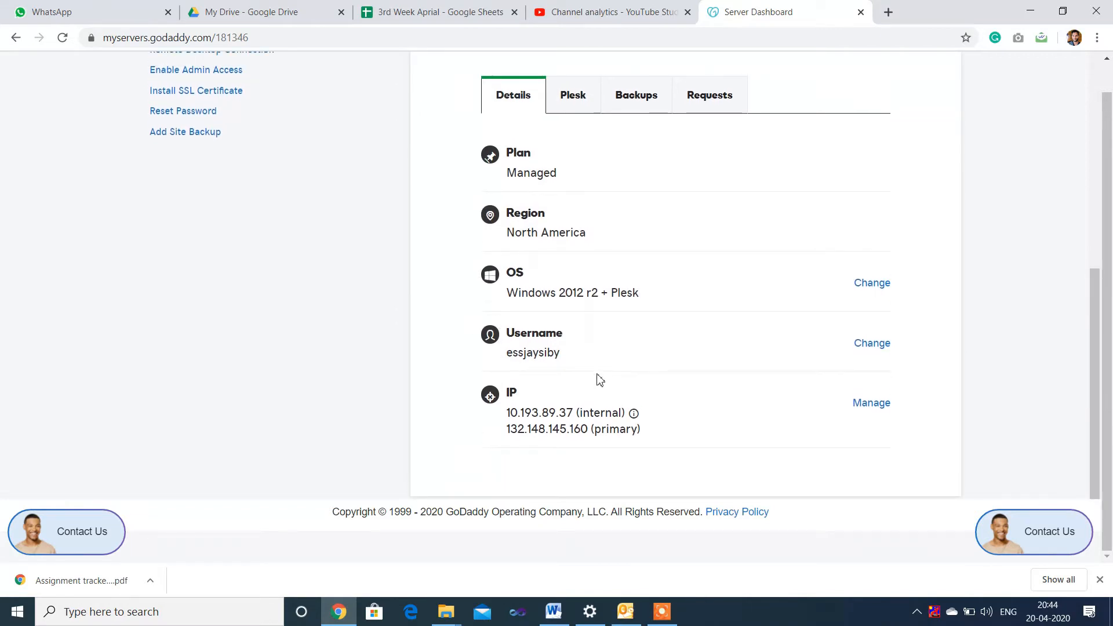
click(571, 94)
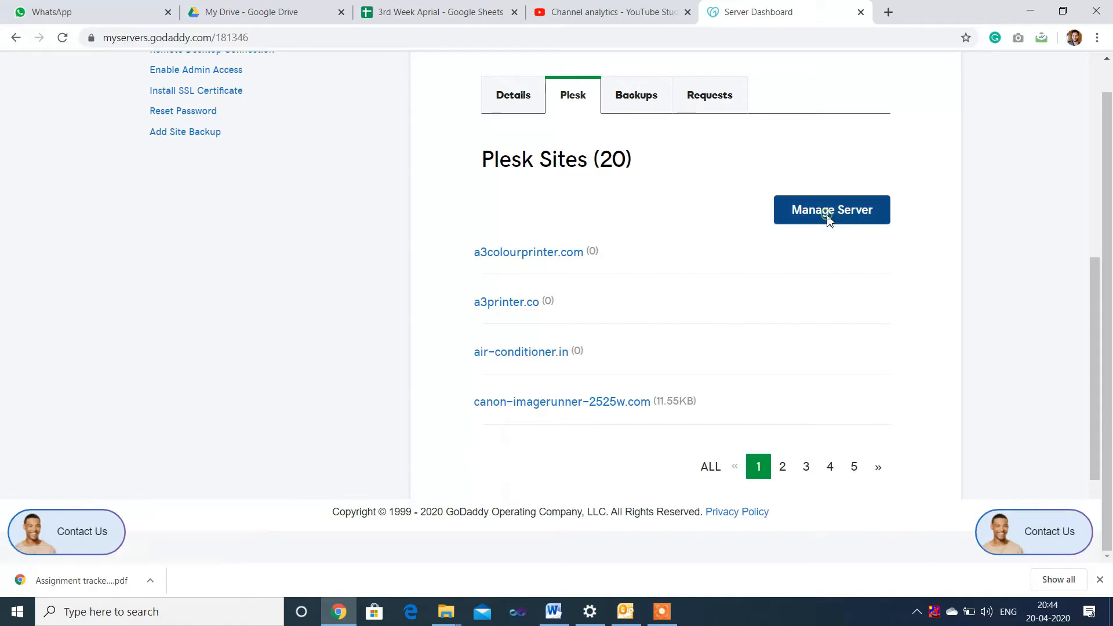
click(830, 210)
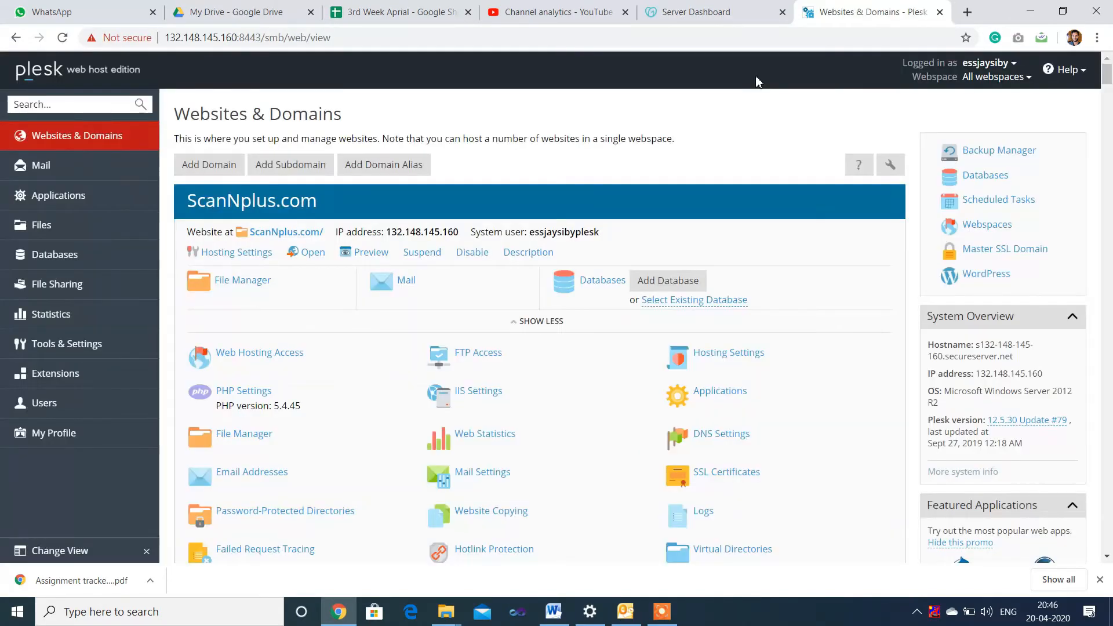
- Go to Mail's Email Addresses and start creating a new email address
click(41, 165)
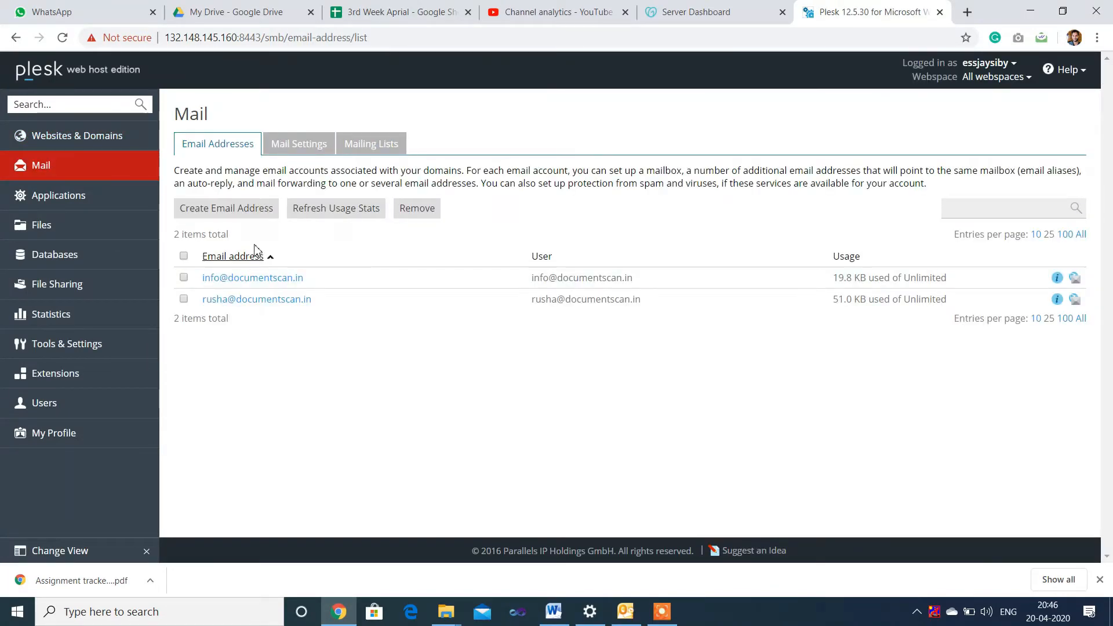
mouse_move(226, 207)
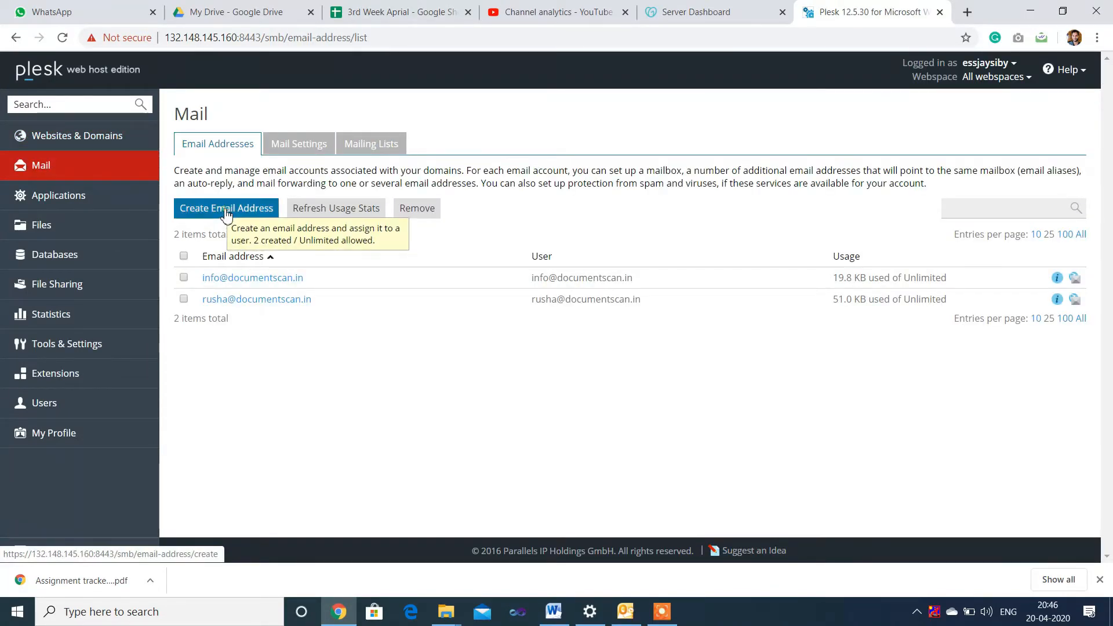
click(226, 208)
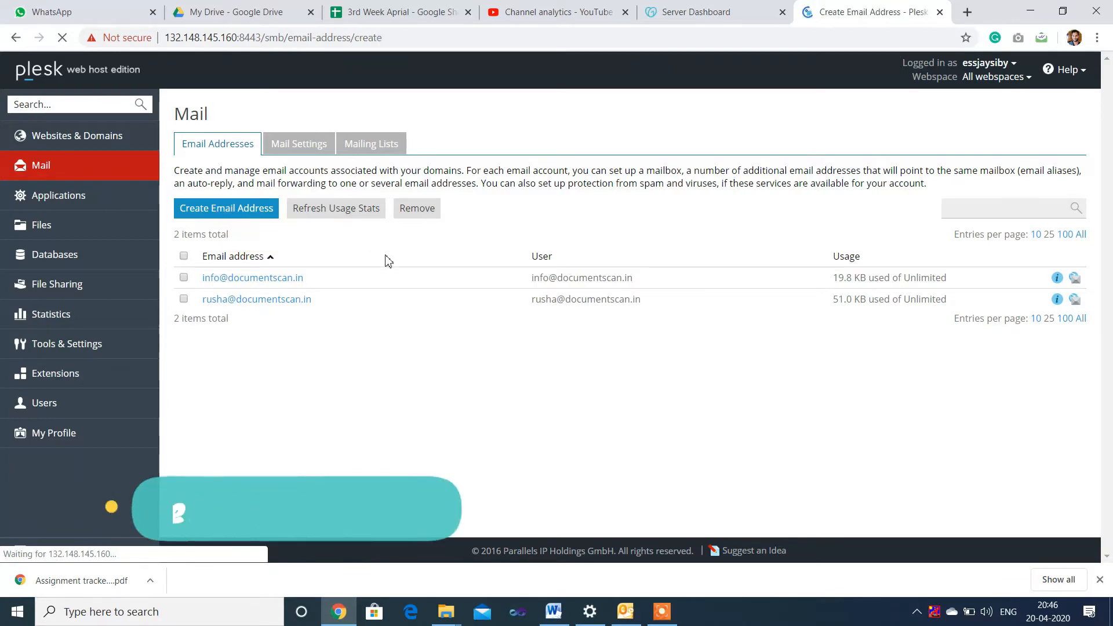
click(226, 208)
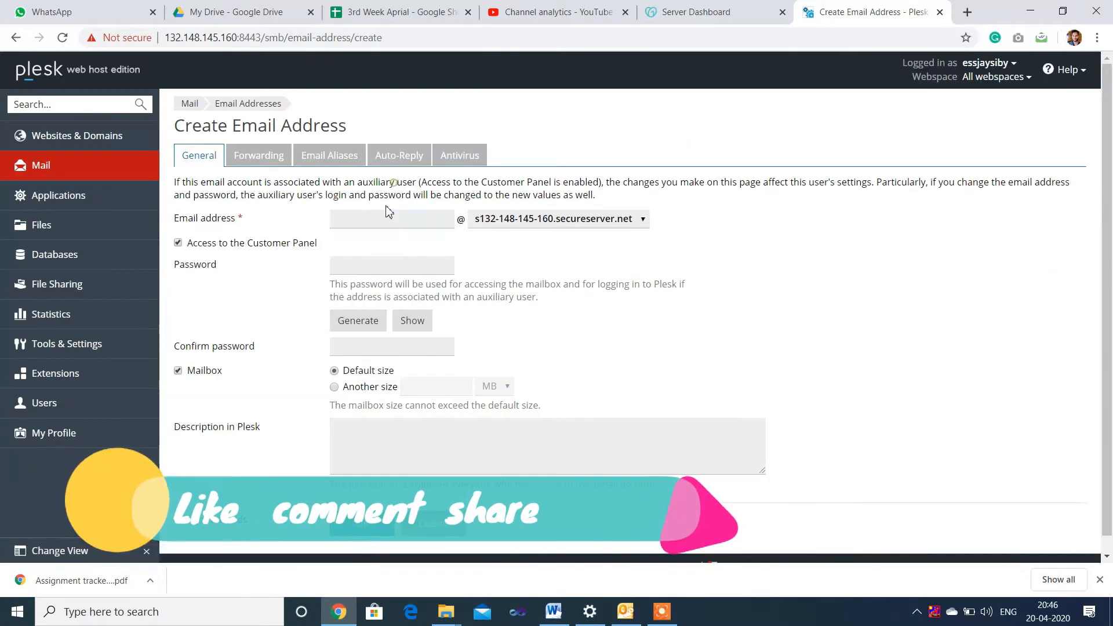
click(391, 220)
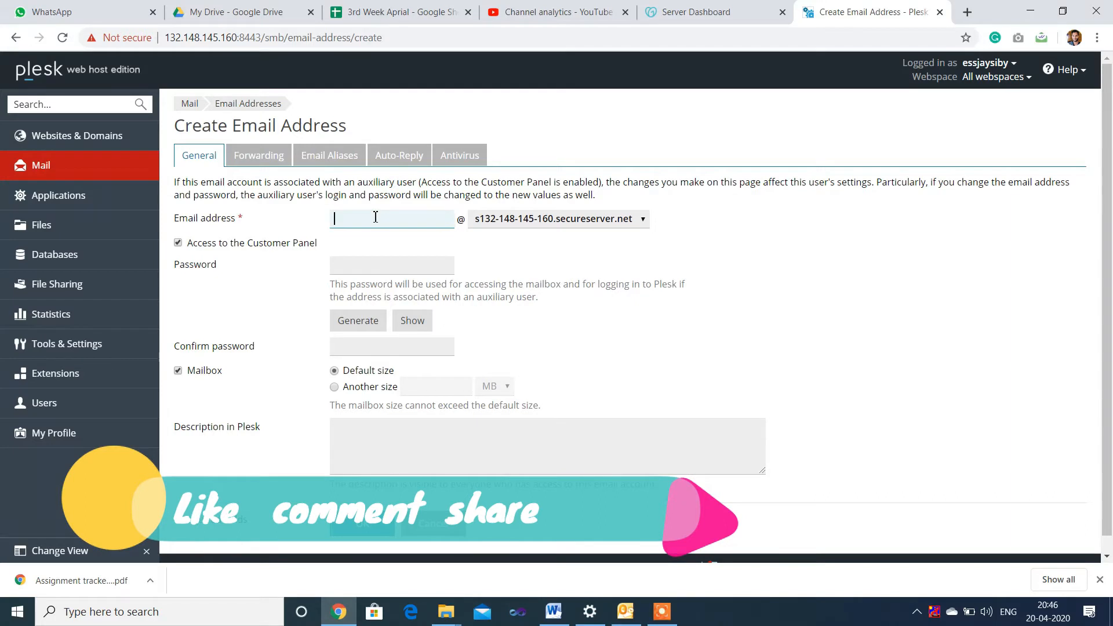
text(info)
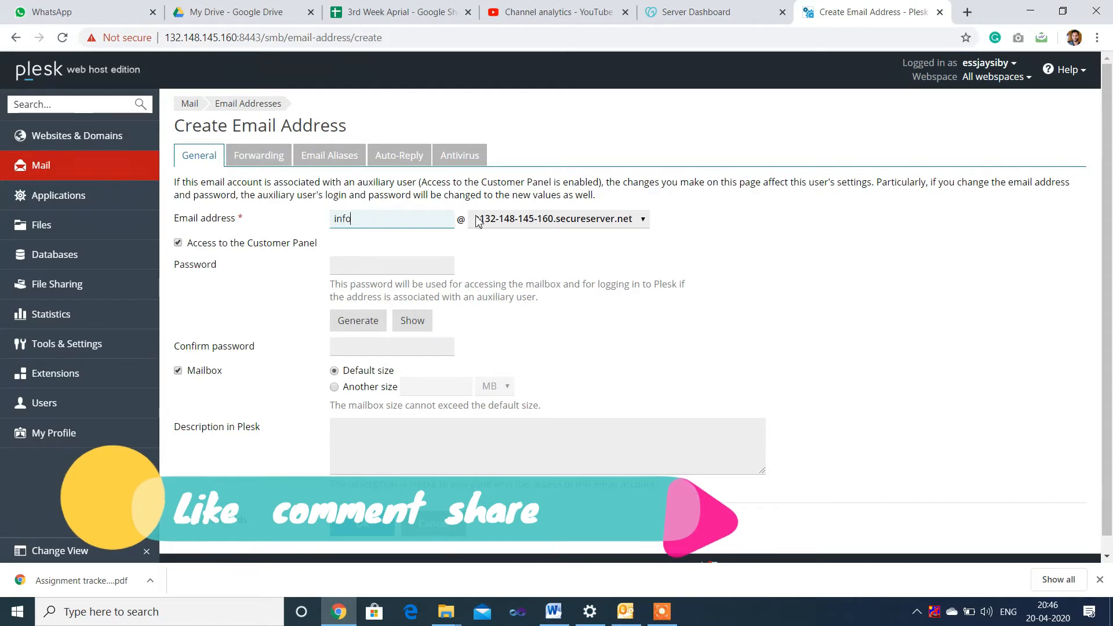
click(641, 218)
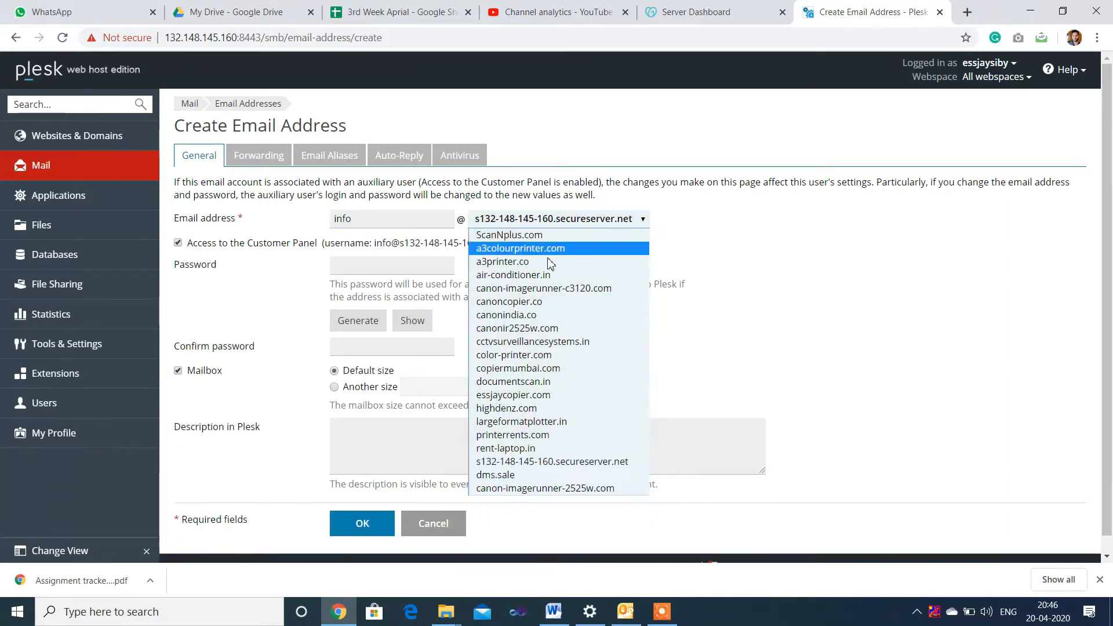
mouse_move(511, 461)
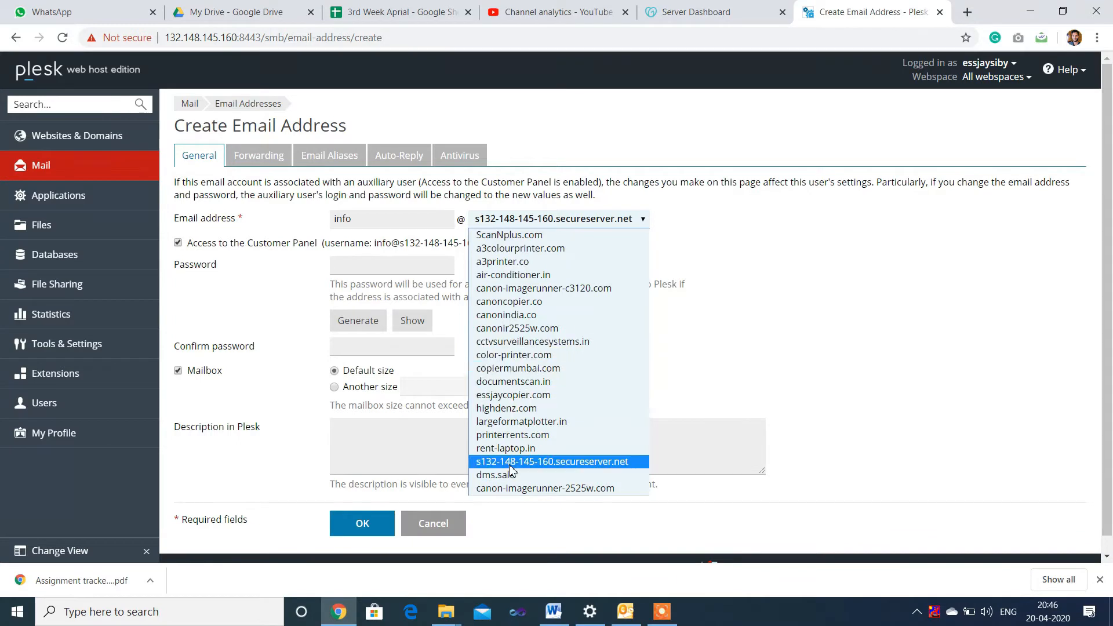
click(495, 474)
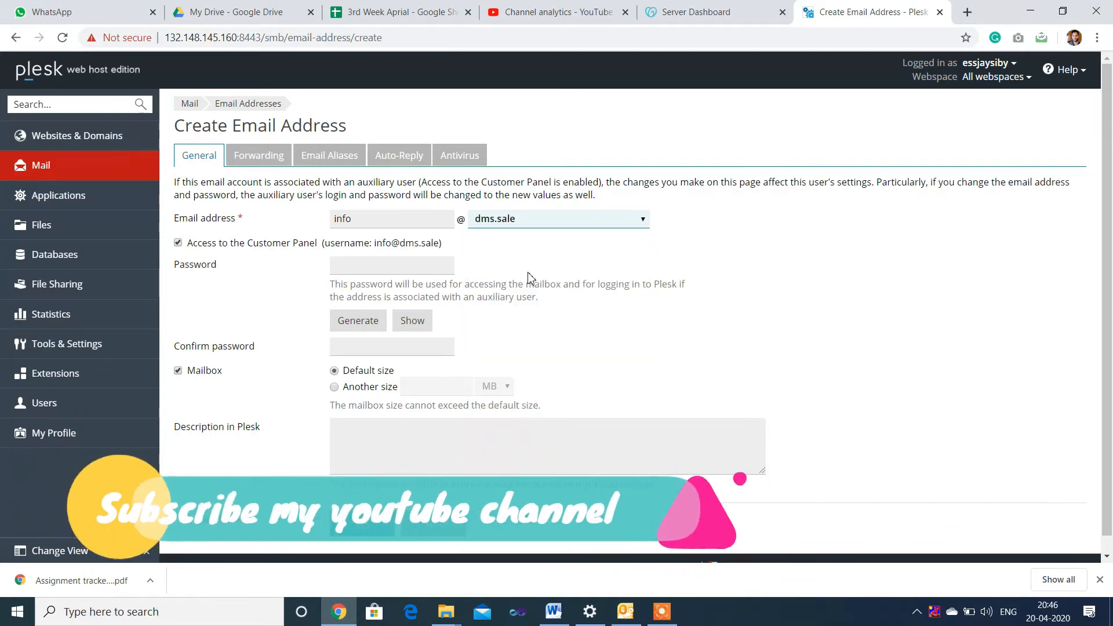
- Enter a strong password, check it with Show, and re-enter it to confirm
click(391, 264)
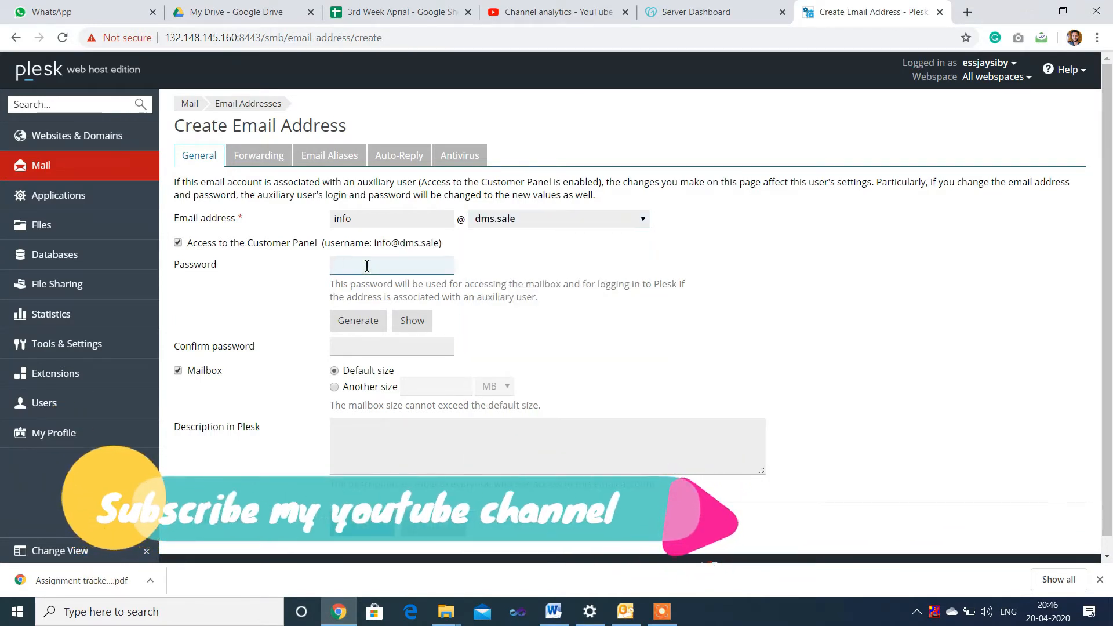
text(1)
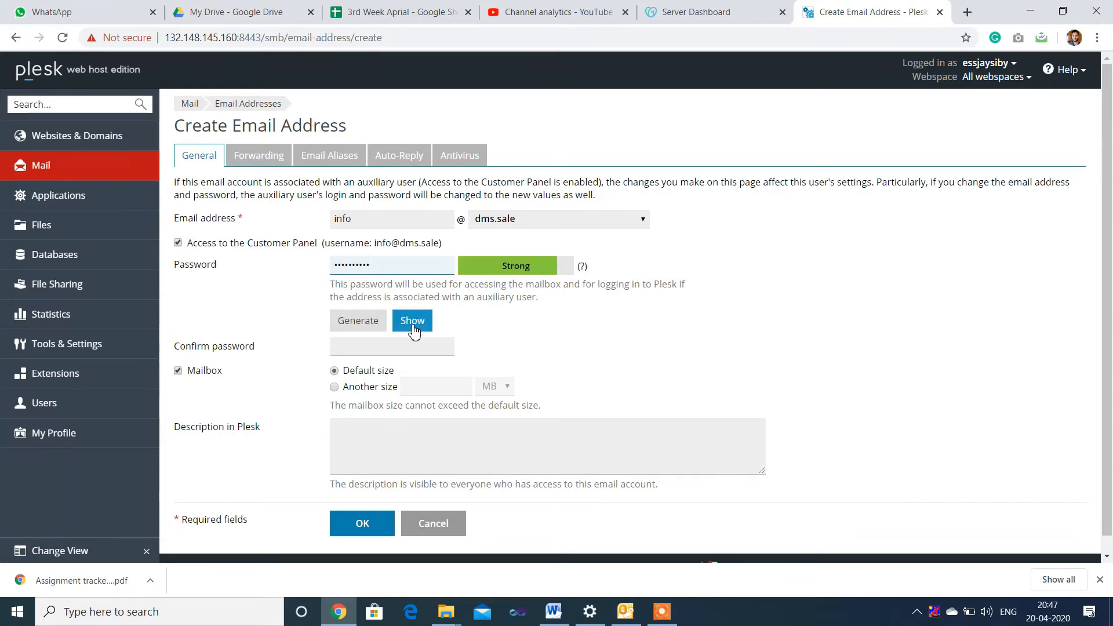
click(411, 320)
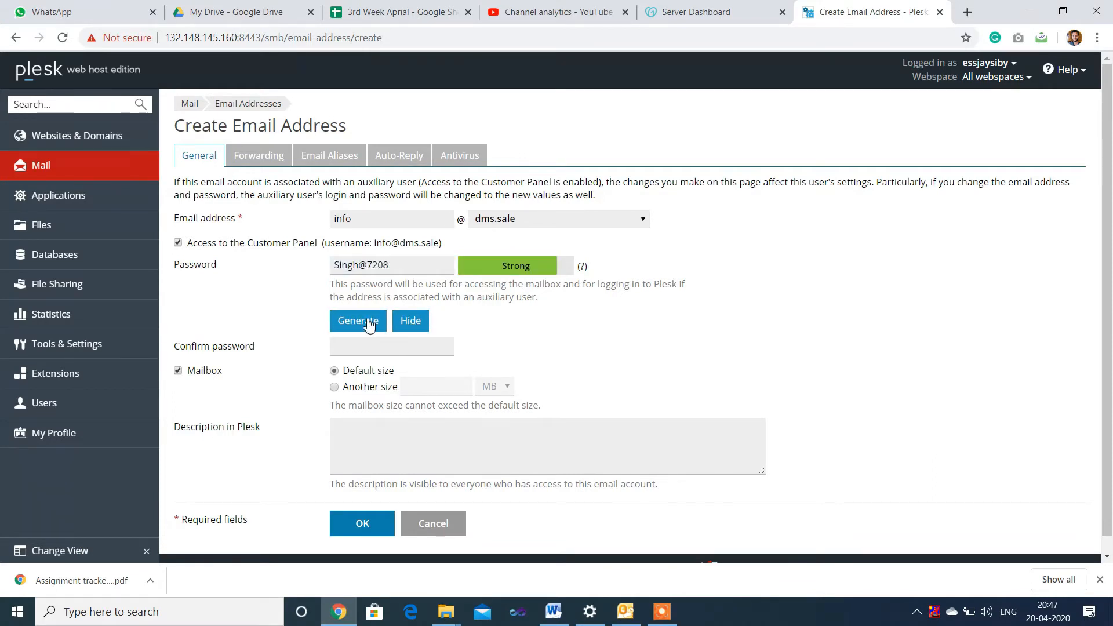
click(409, 320)
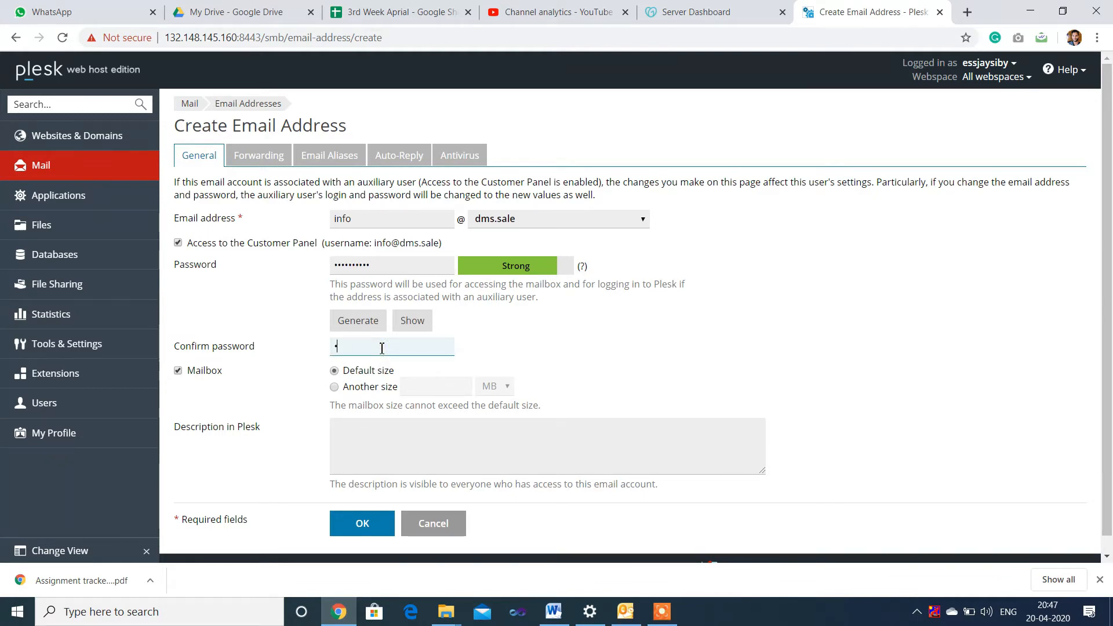
text(•••••)
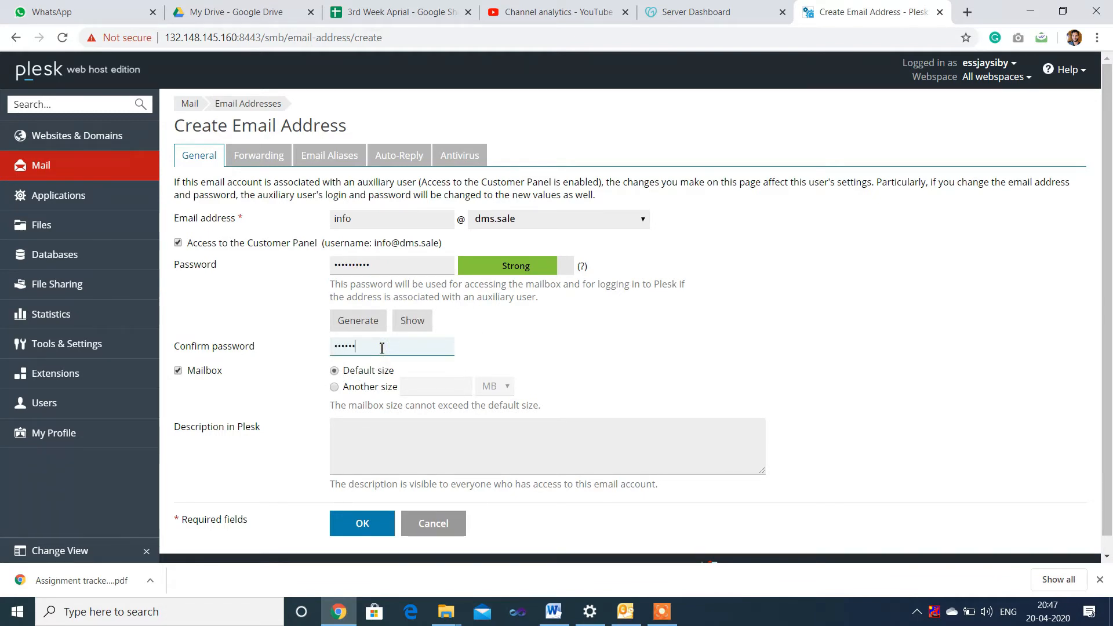
text(••••)
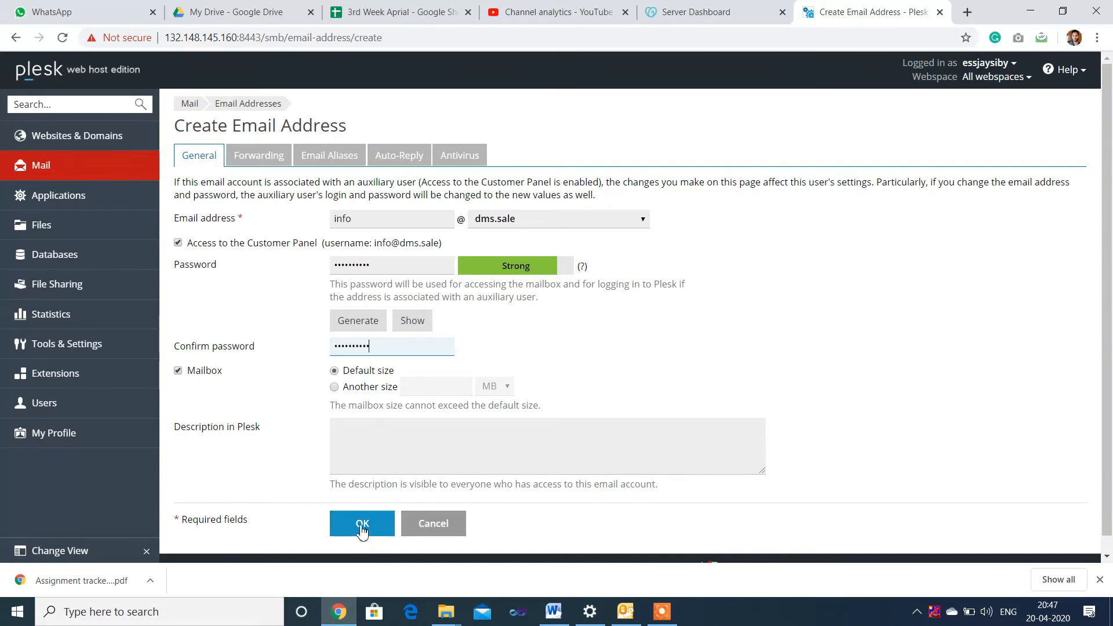
click(361, 523)
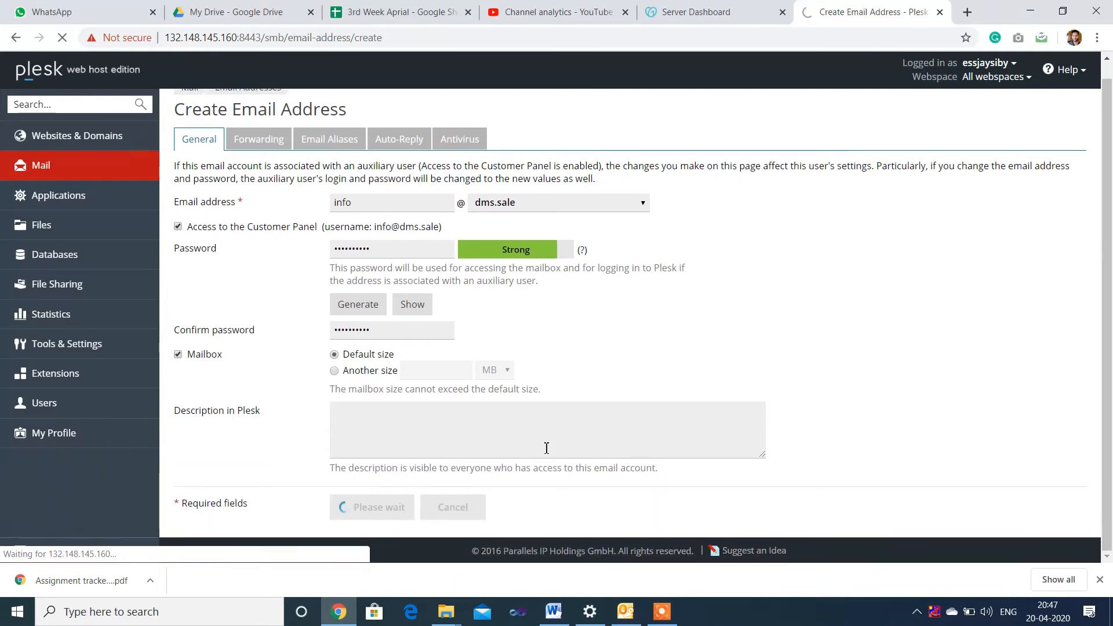
click(371, 507)
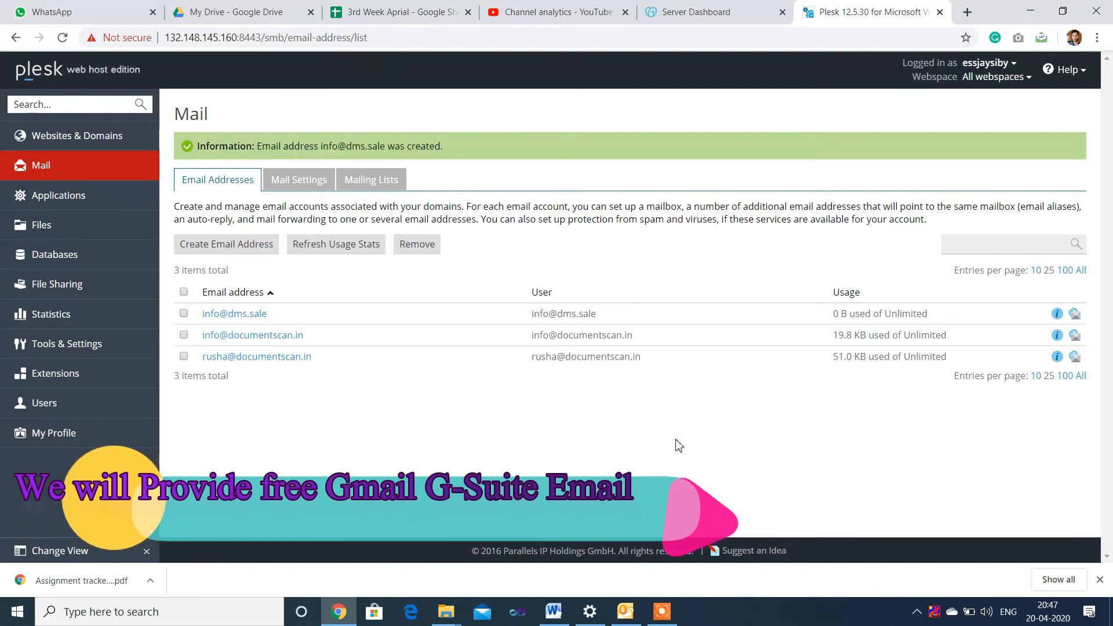
mouse_move(693, 417)
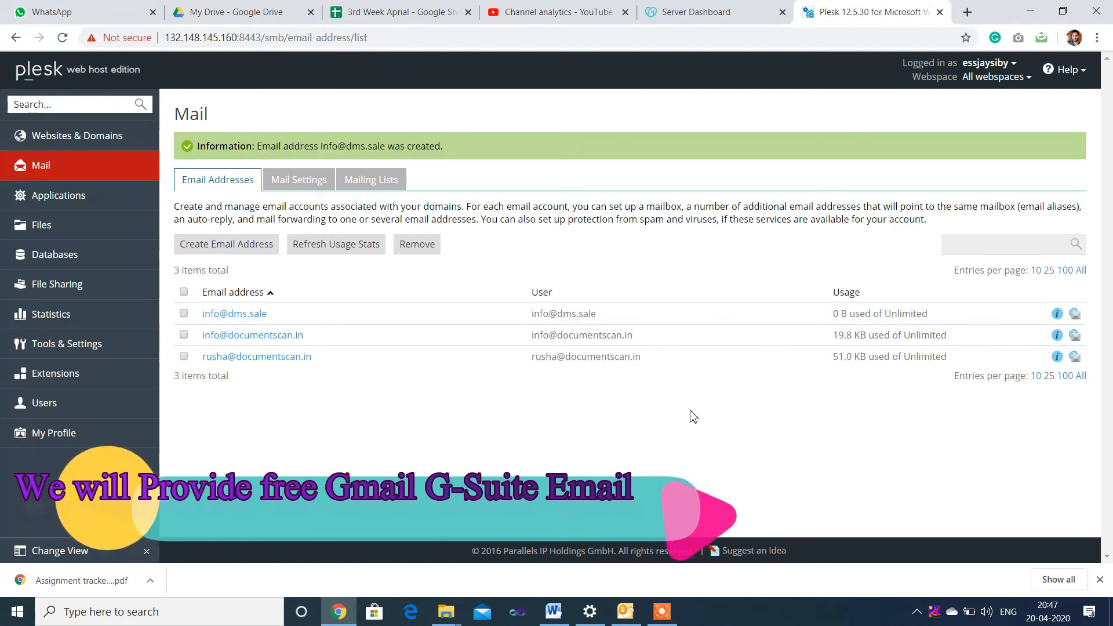